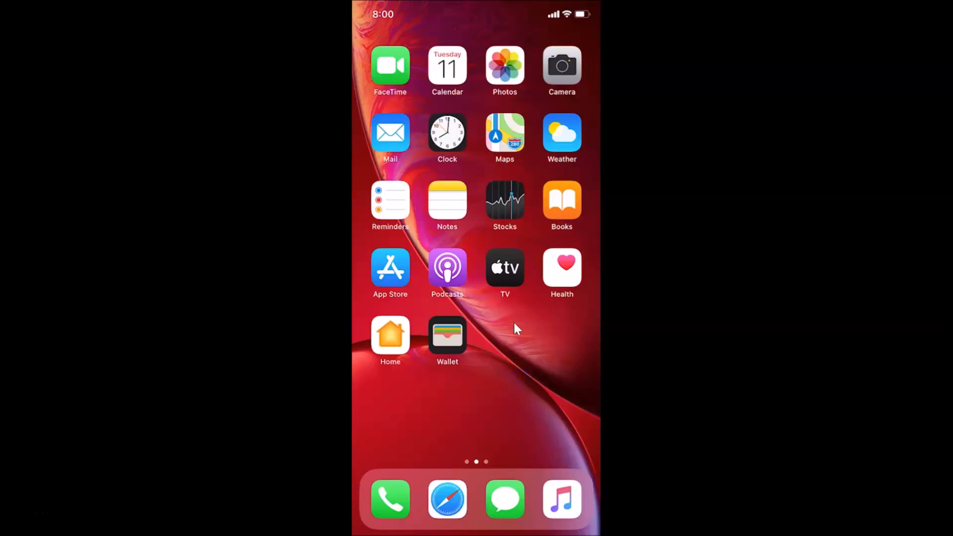
pyautogui.moveTo(516, 329)
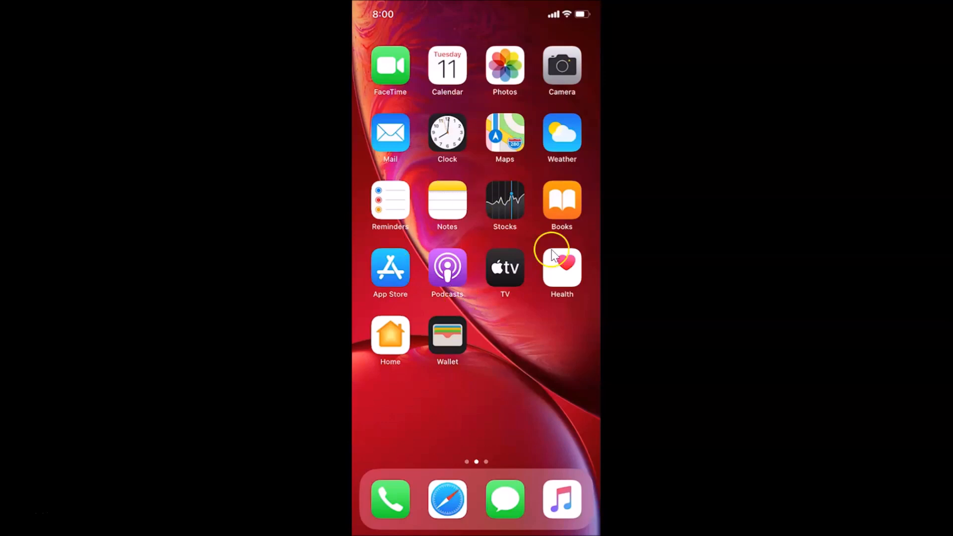
pyautogui.moveTo(492, 324)
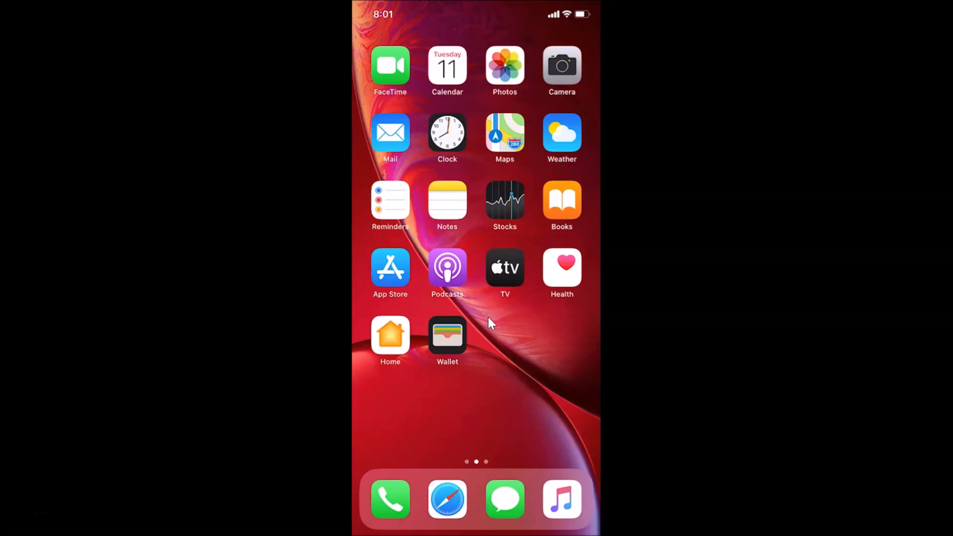
pyautogui.moveTo(491, 324)
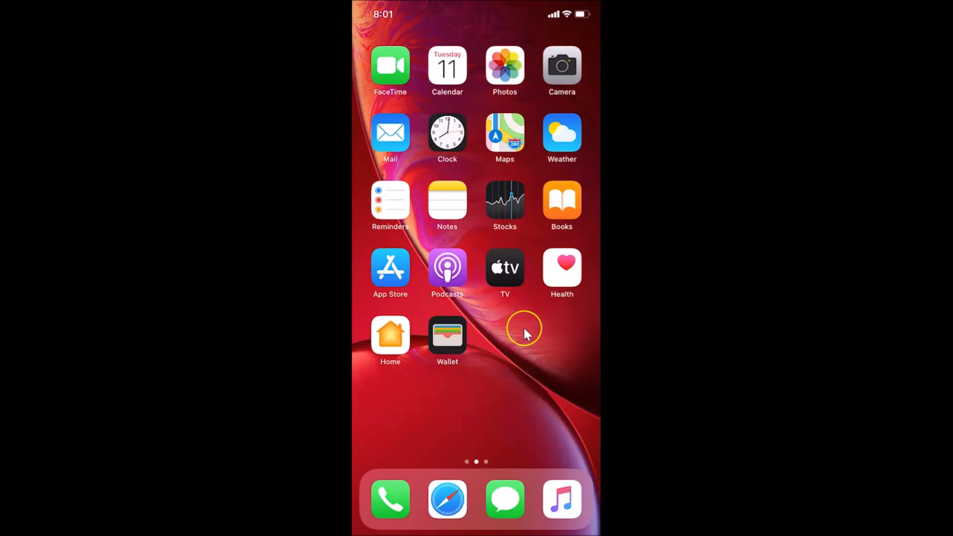
# Reach Settings from the second Home Screen page and go into the General section.
pyautogui.hscroll(-3)
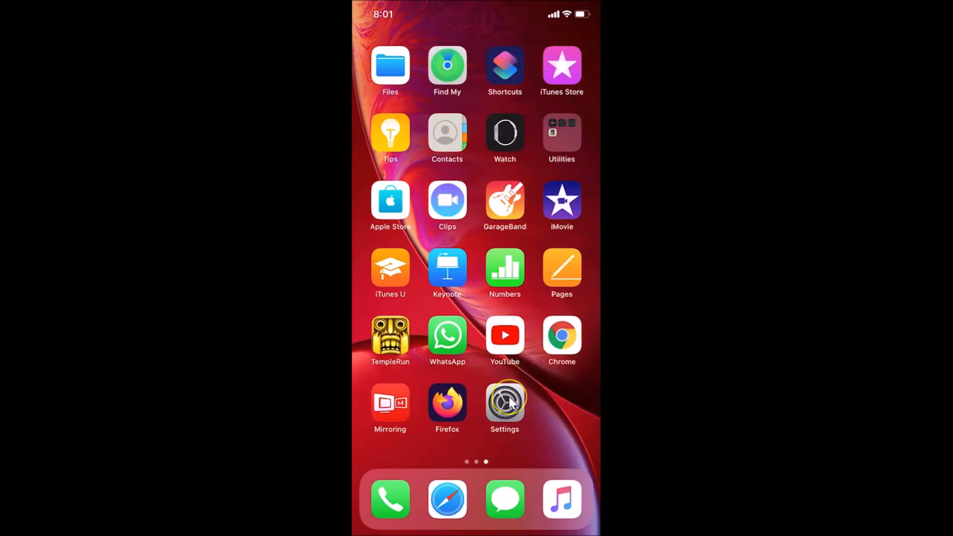
pyautogui.click(505, 401)
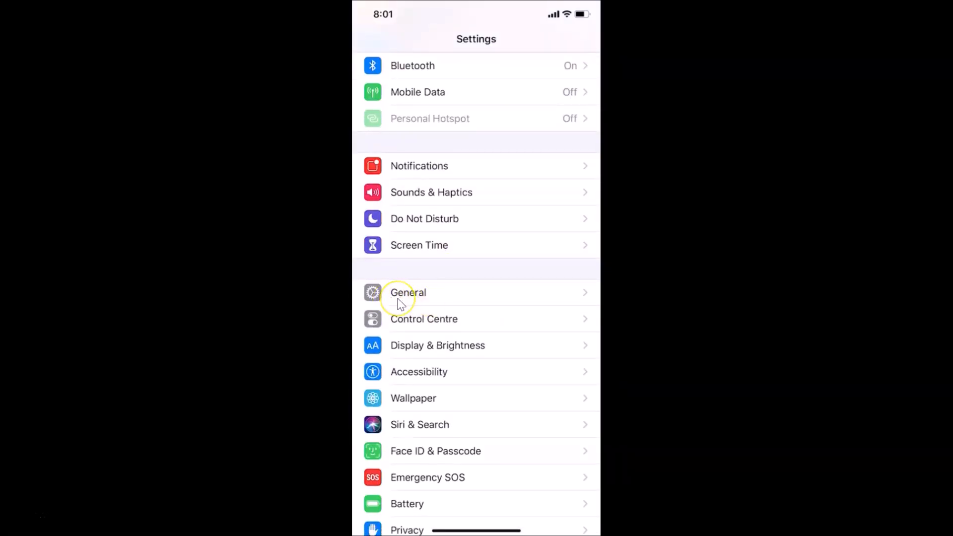
pyautogui.click(407, 292)
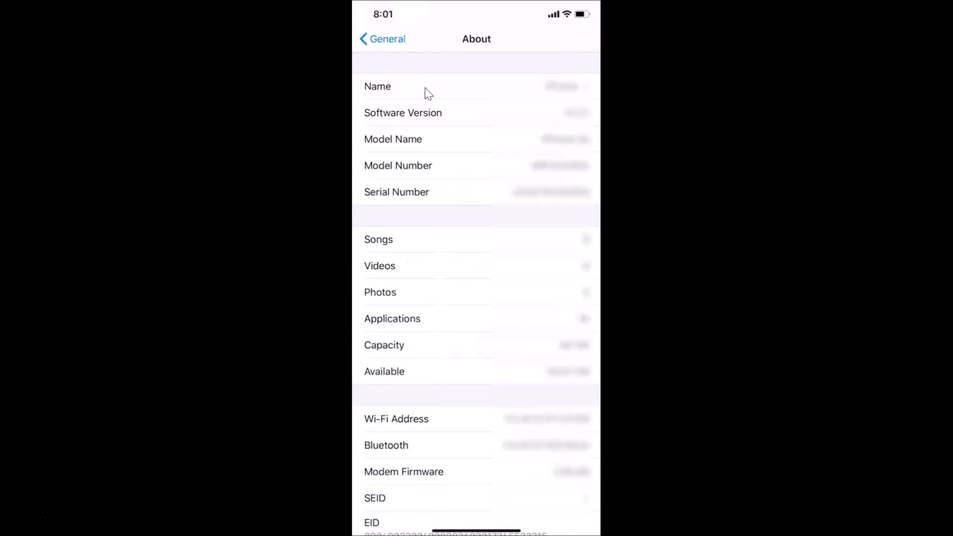
pyautogui.moveTo(483, 263)
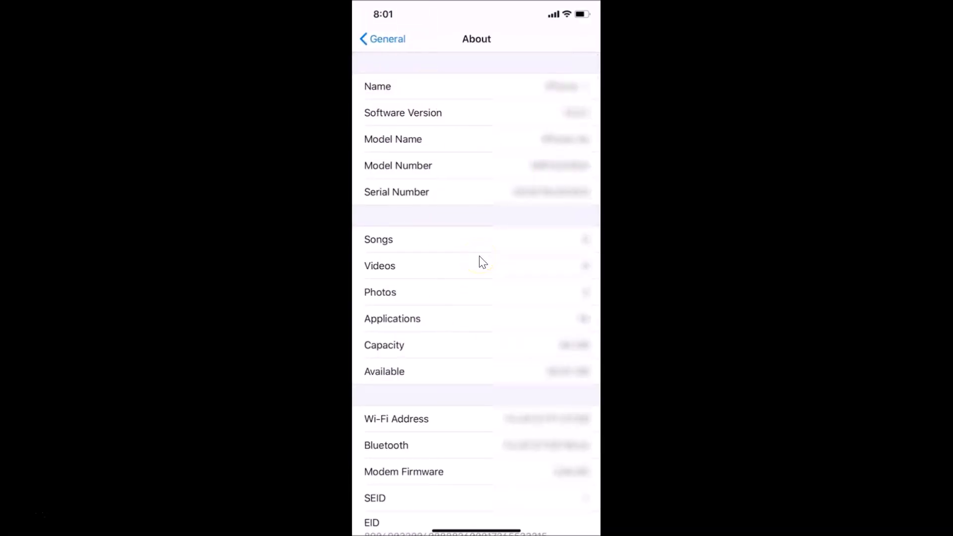
pyautogui.scroll(-3)
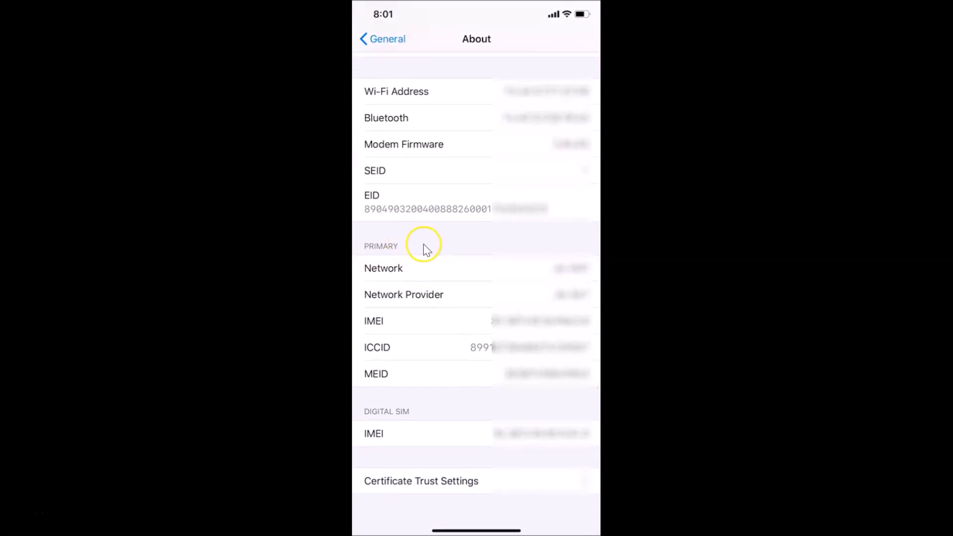
pyautogui.moveTo(405, 338)
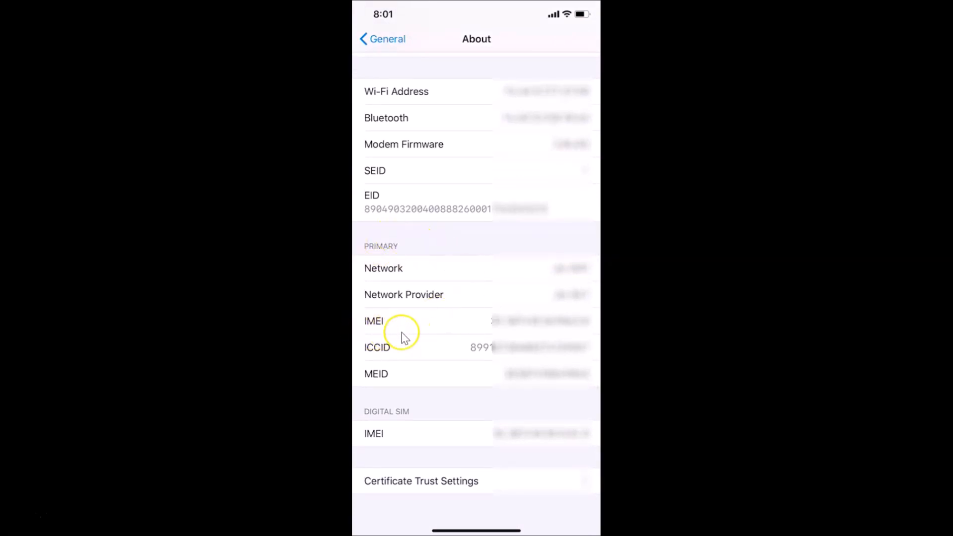
pyautogui.moveTo(547, 313)
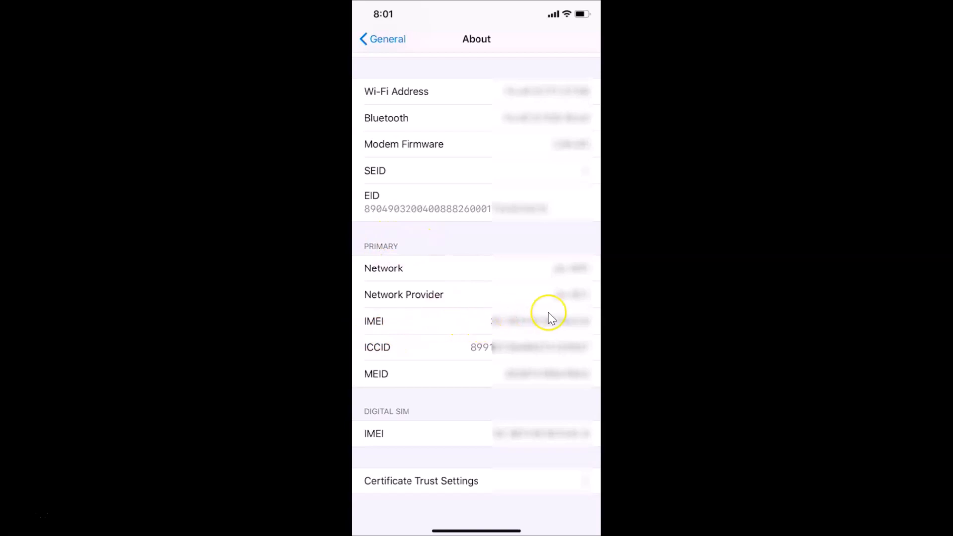
pyautogui.moveTo(465, 326)
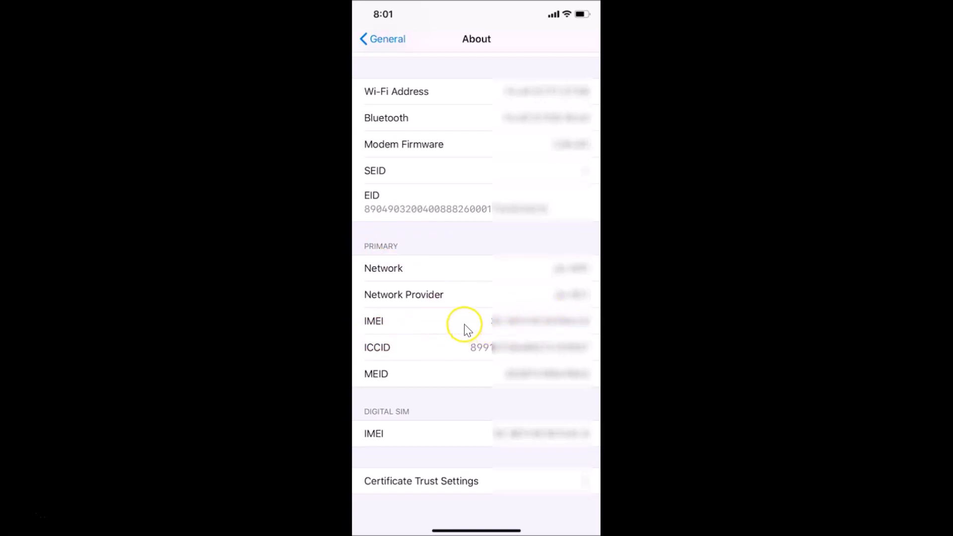
pyautogui.moveTo(403, 419)
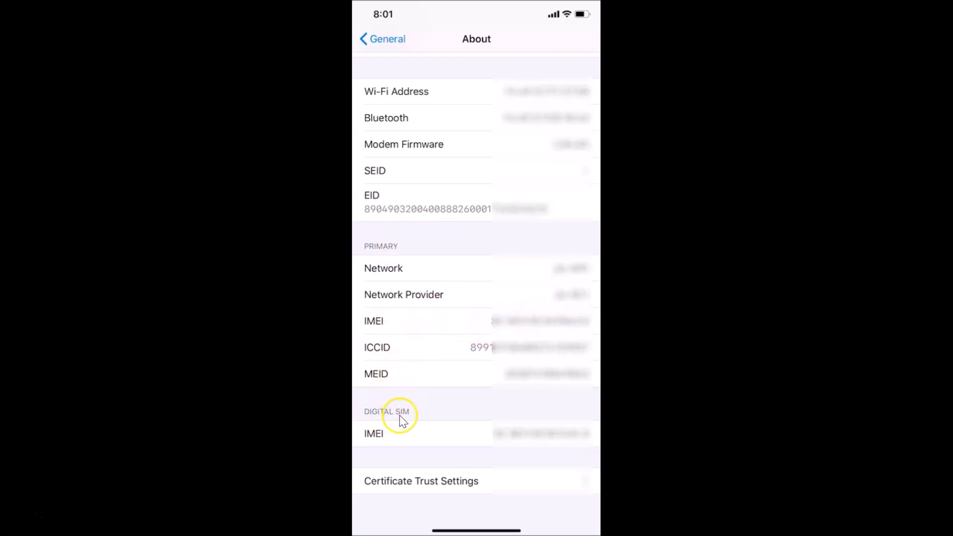
pyautogui.moveTo(421, 405)
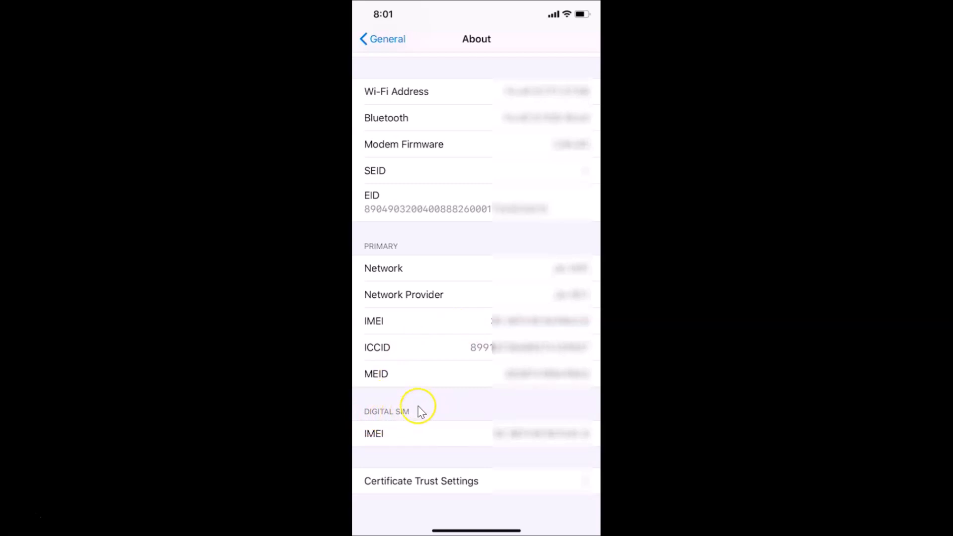
pyautogui.moveTo(440, 447)
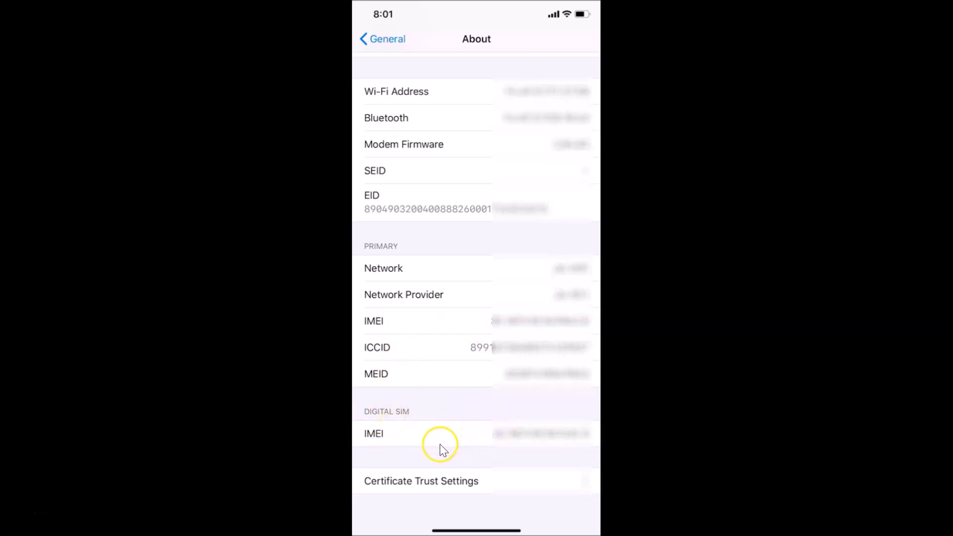
pyautogui.moveTo(444, 449)
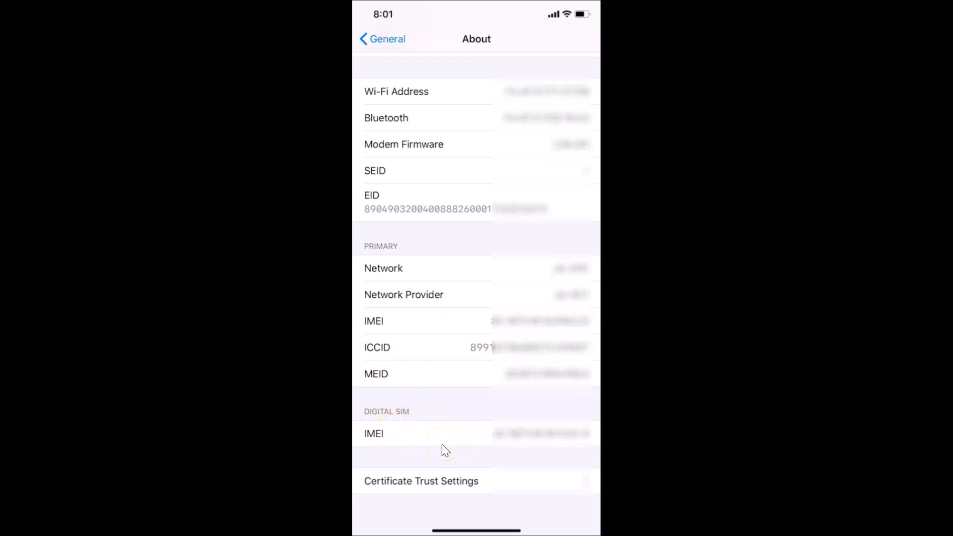
pyautogui.moveTo(491, 414)
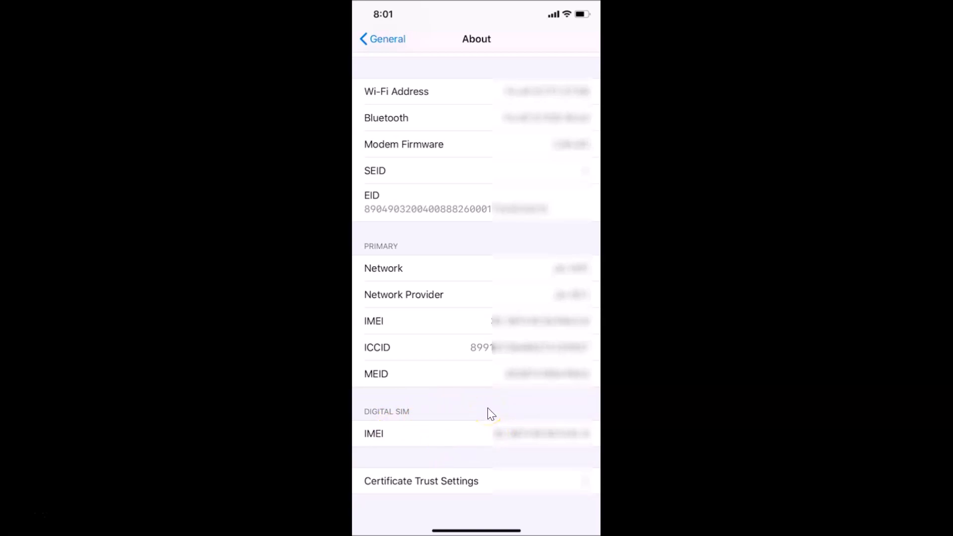
pyautogui.moveTo(471, 313)
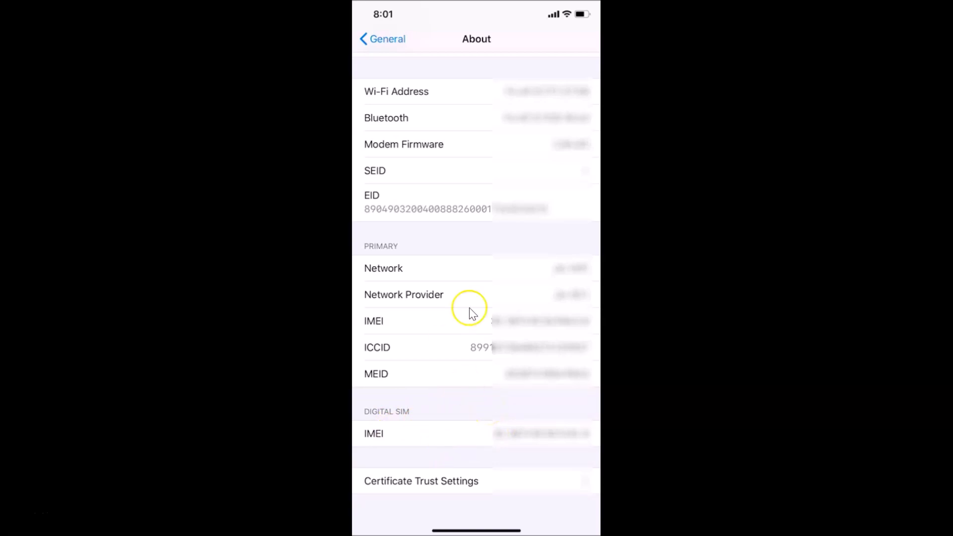
pyautogui.moveTo(362, 52)
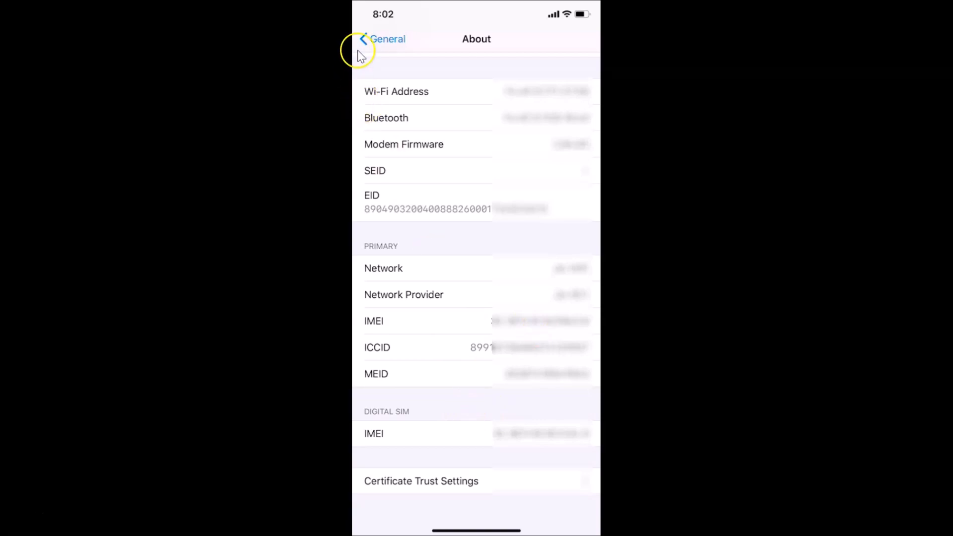
pyautogui.scroll(-3)
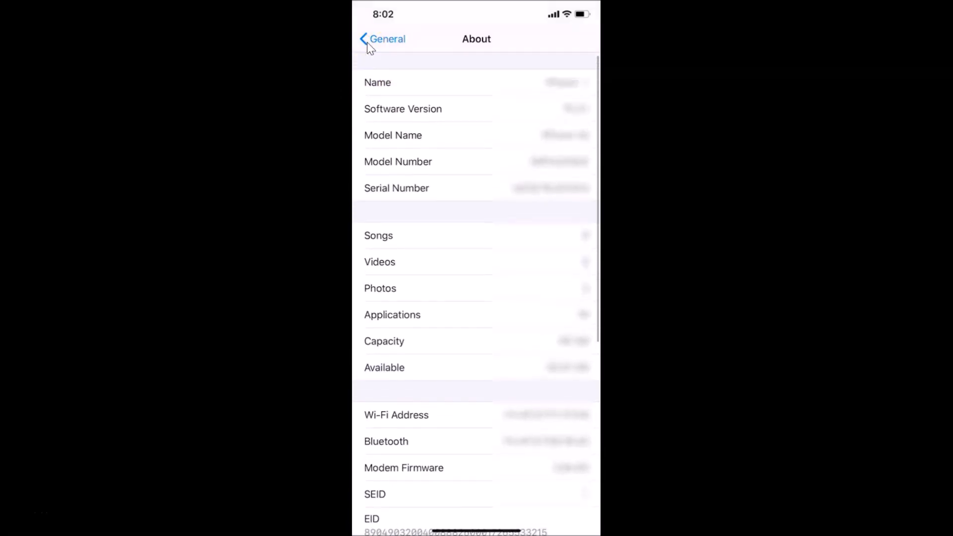
# Leave About, launch Phone, glance at Voicemail and return to an empty Keypad.
pyautogui.click(383, 39)
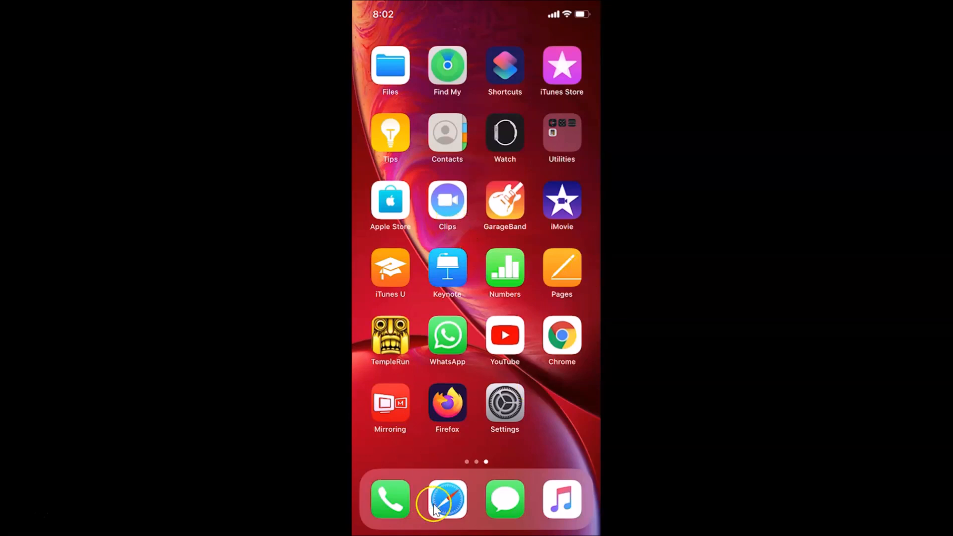
pyautogui.click(390, 500)
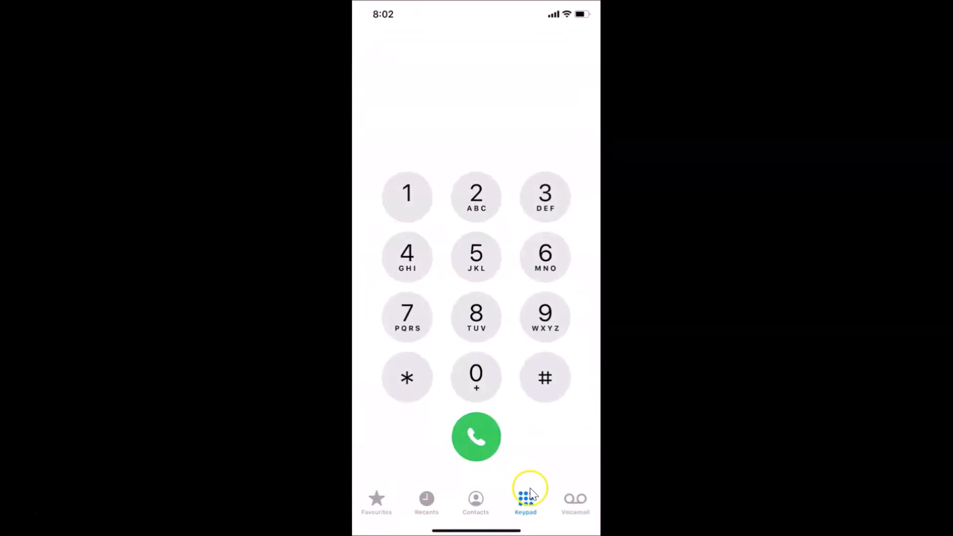
pyautogui.moveTo(524, 502)
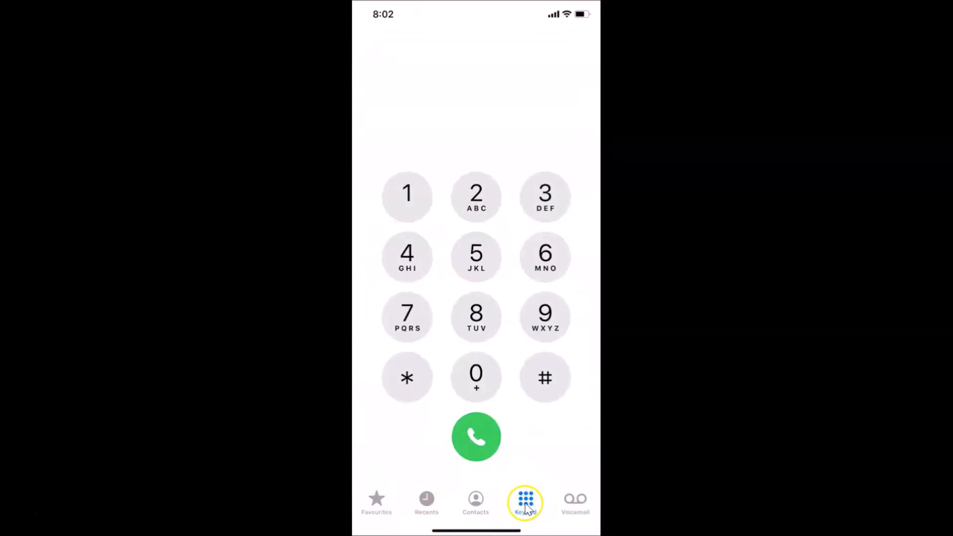
pyautogui.moveTo(462, 503)
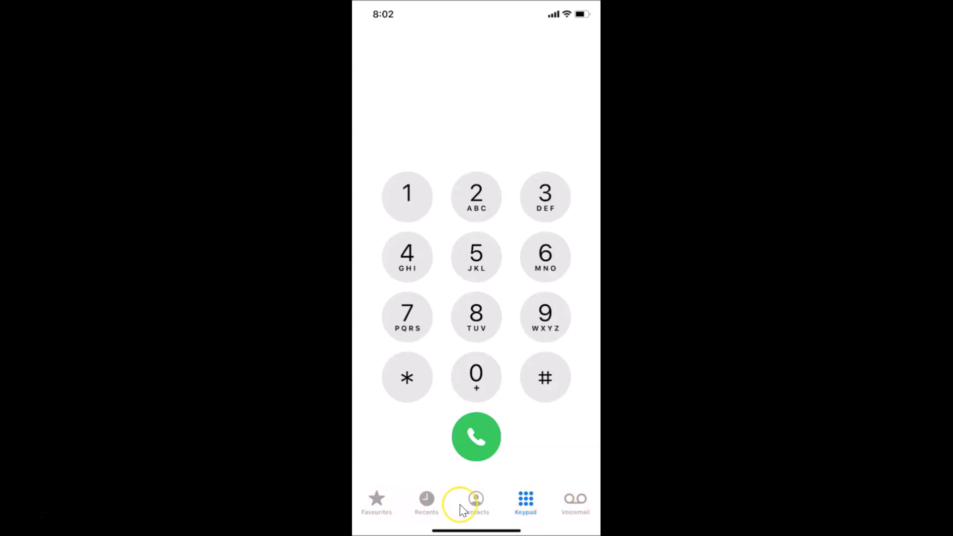
pyautogui.click(573, 501)
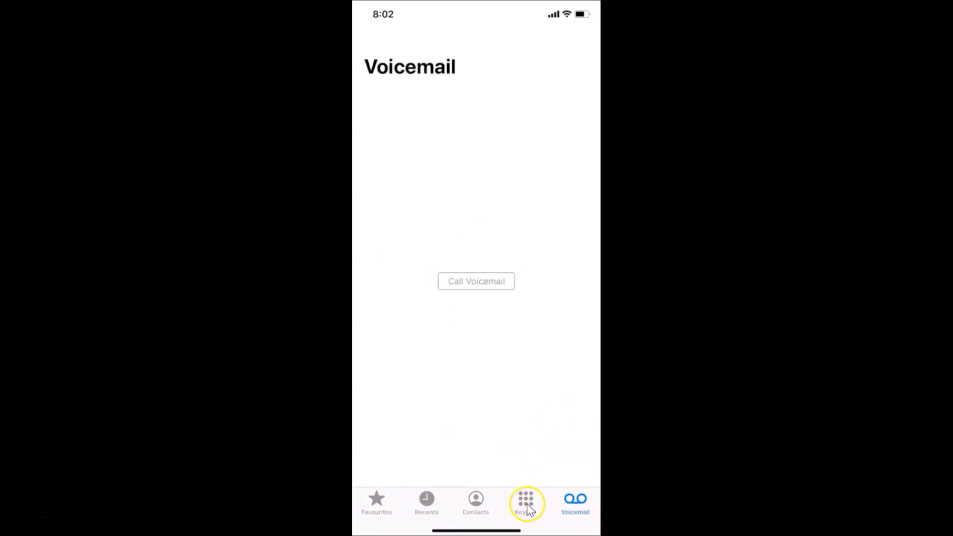
pyautogui.click(526, 502)
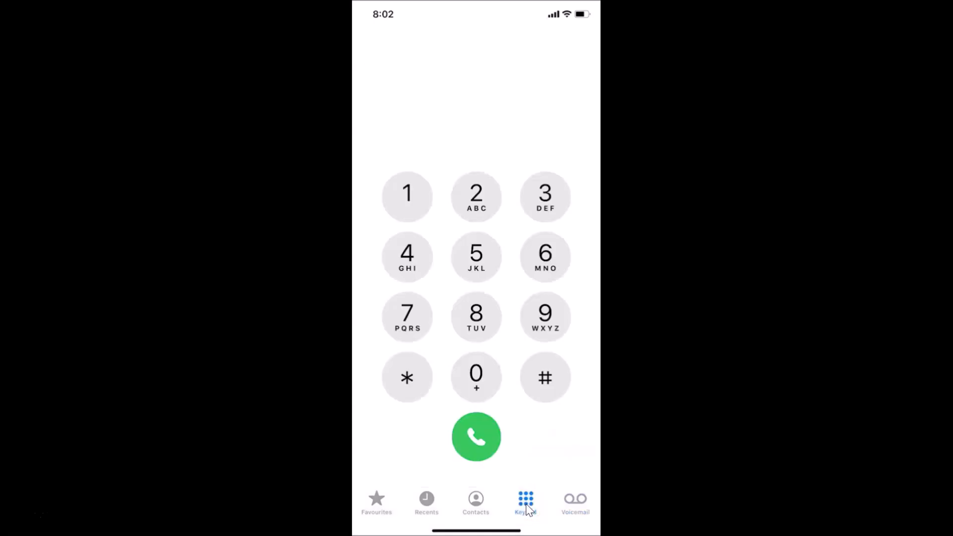
pyautogui.moveTo(426, 423)
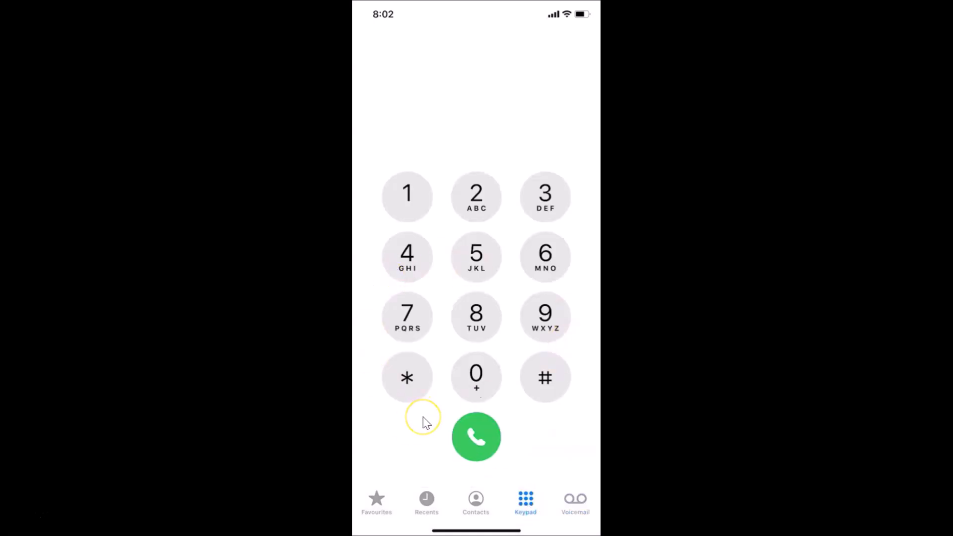
pyautogui.moveTo(523, 407)
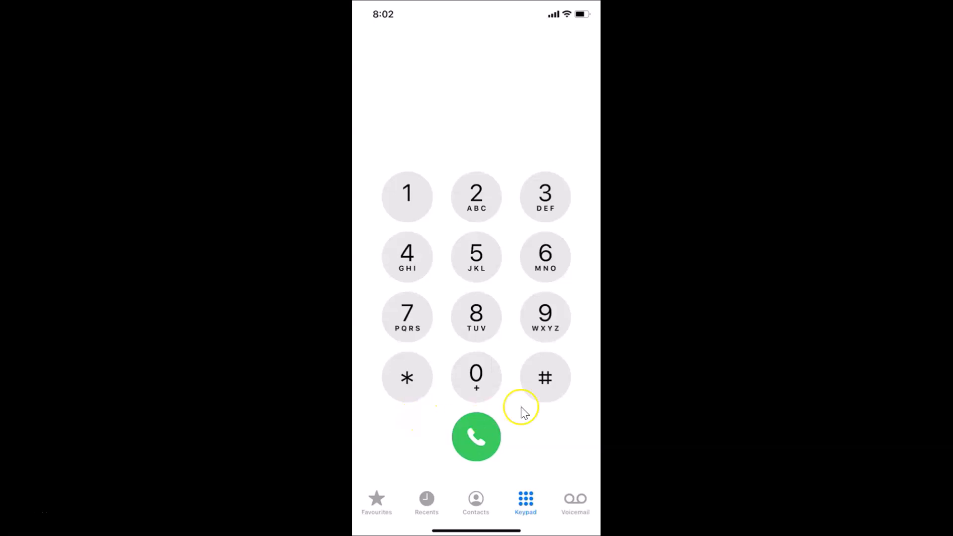
pyautogui.moveTo(407, 380)
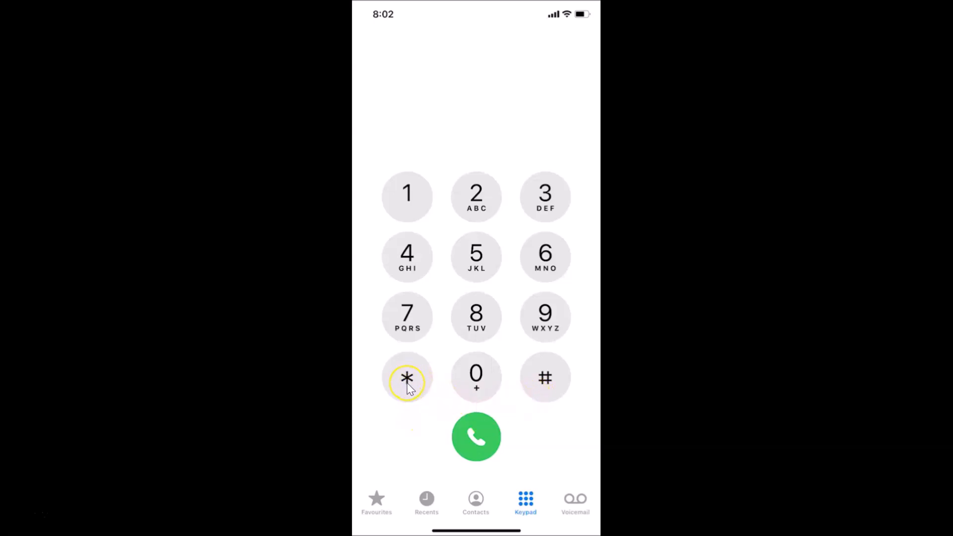
# Dial the service code *#06# to request the Device Info sheet.
pyautogui.click(407, 377)
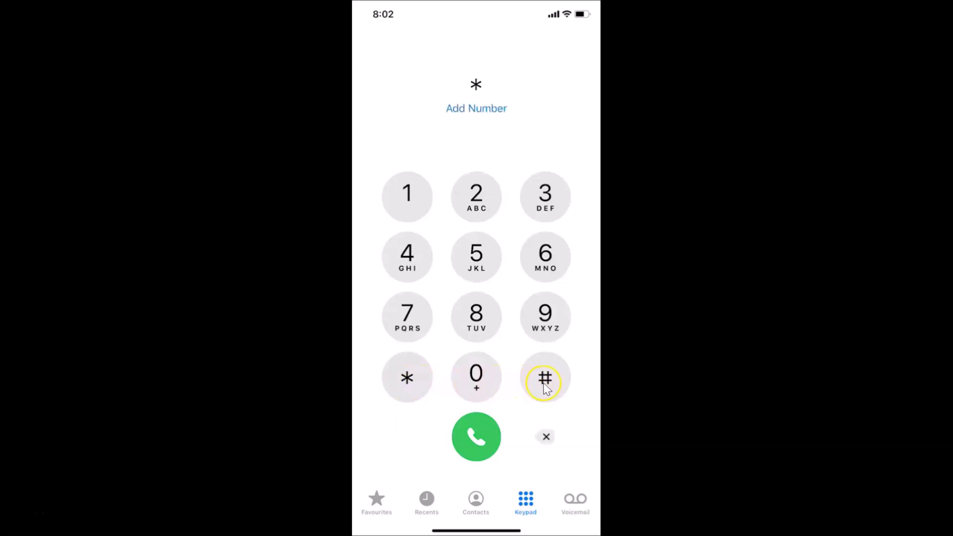
pyautogui.click(545, 377)
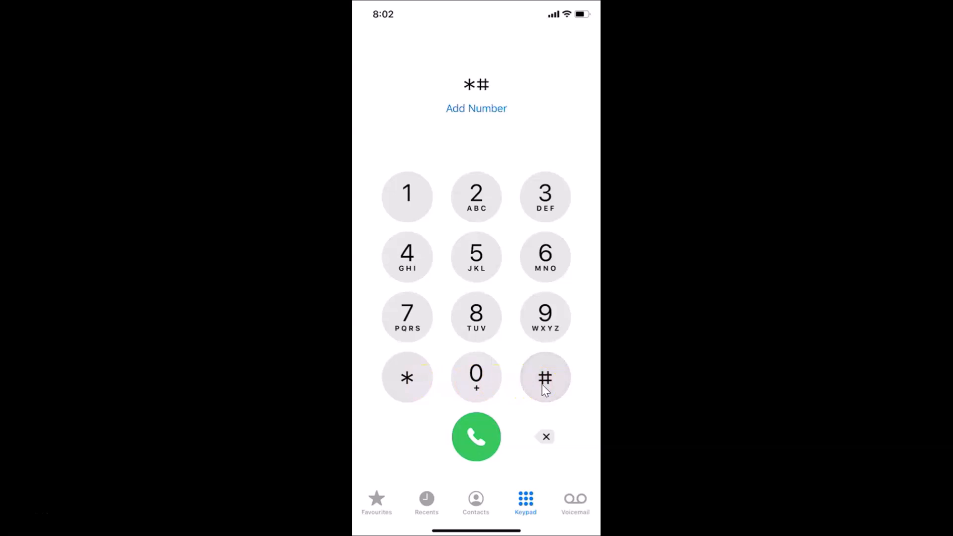
pyautogui.moveTo(476, 373)
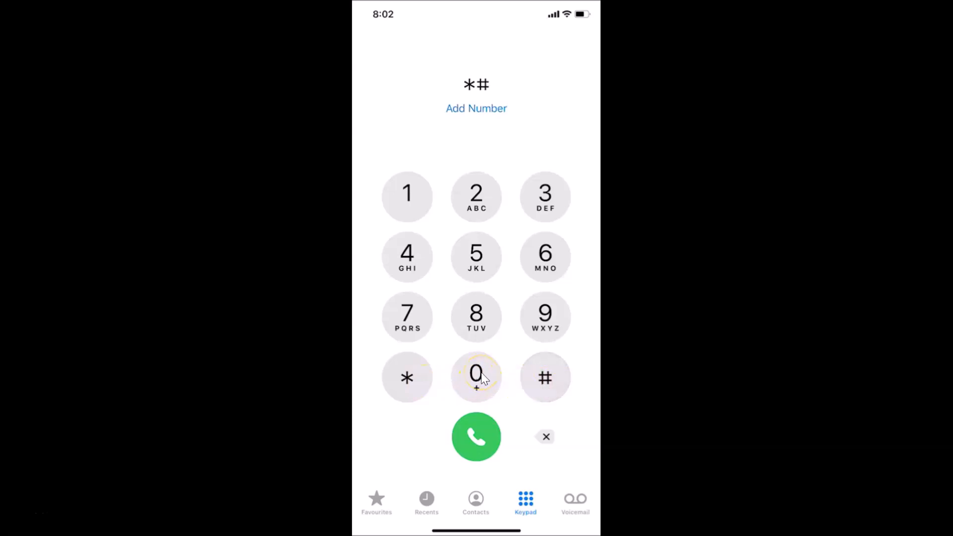
pyautogui.click(476, 372)
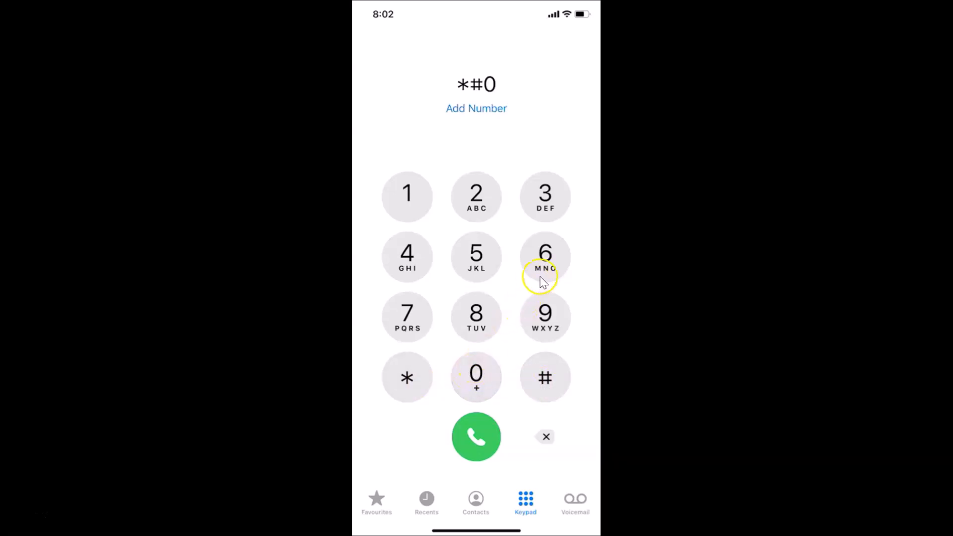
pyautogui.click(545, 255)
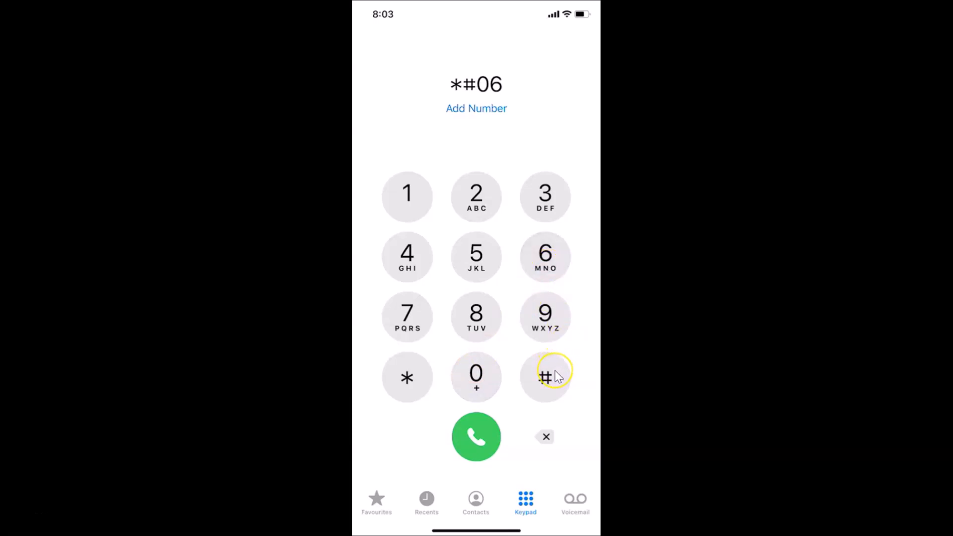
pyautogui.click(476, 437)
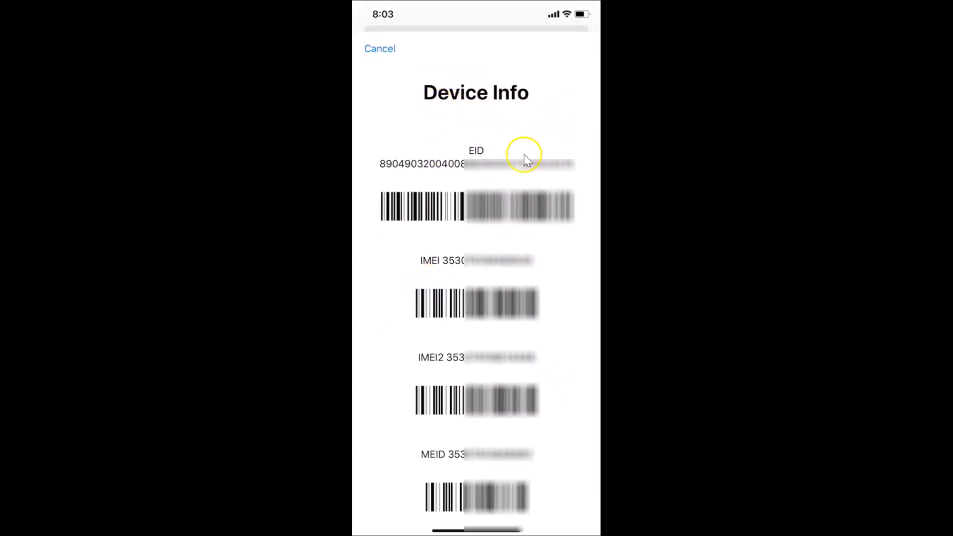
pyautogui.moveTo(524, 141)
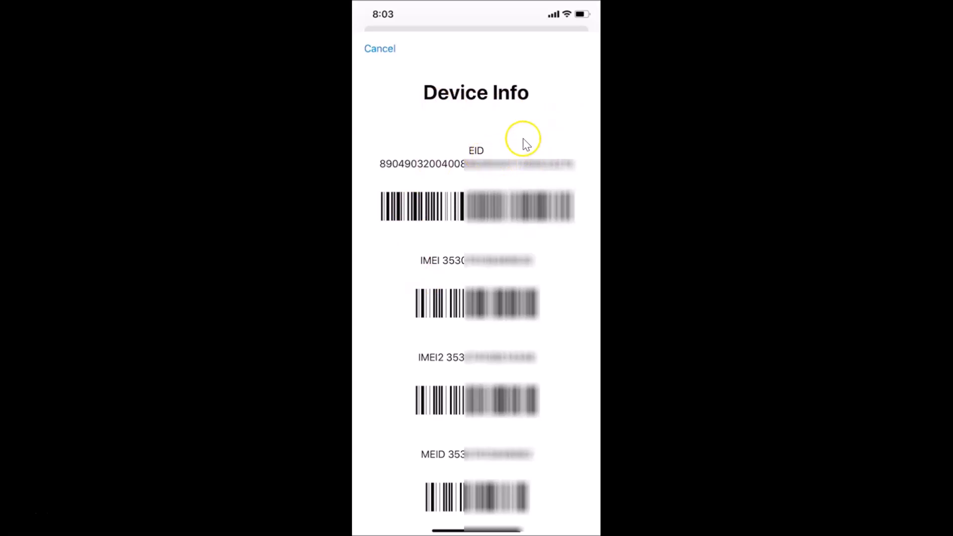
pyautogui.moveTo(446, 274)
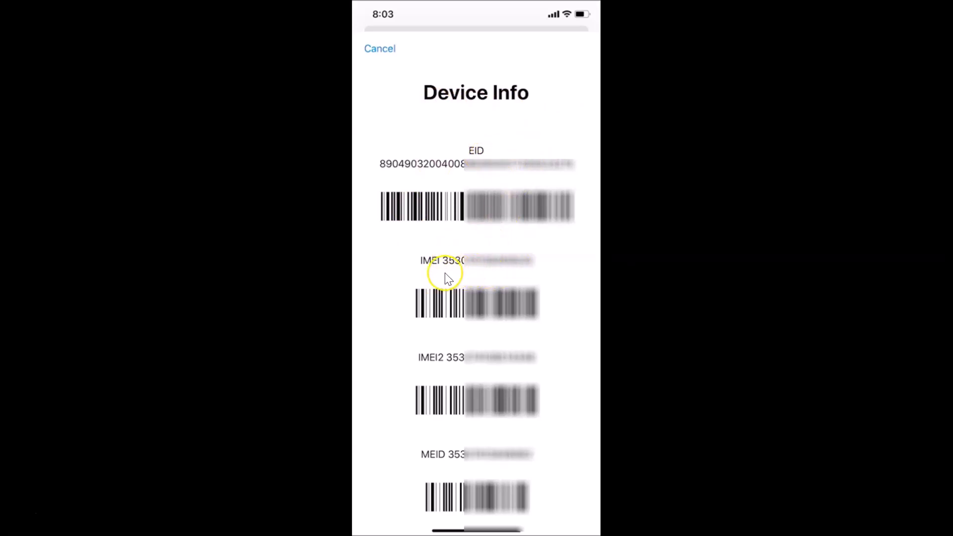
pyautogui.moveTo(460, 349)
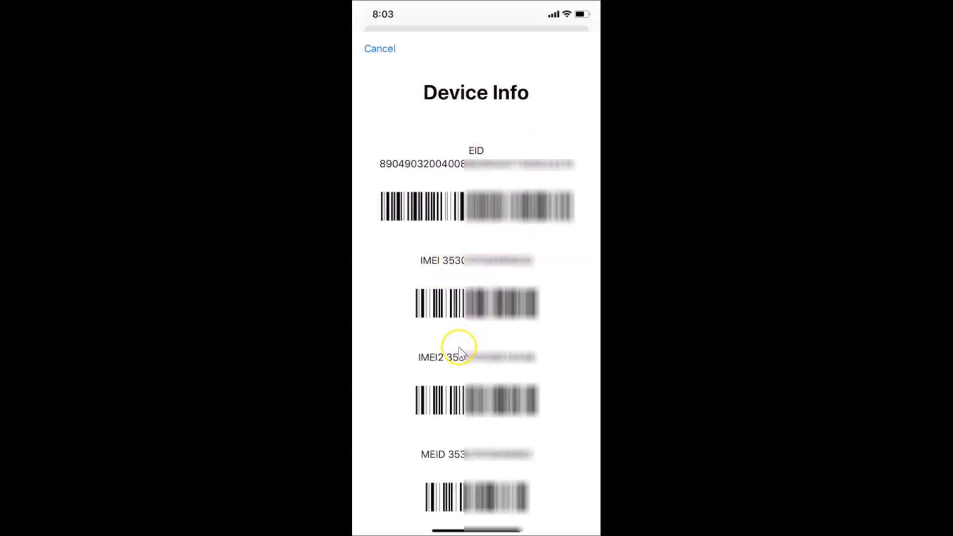
pyautogui.moveTo(528, 370)
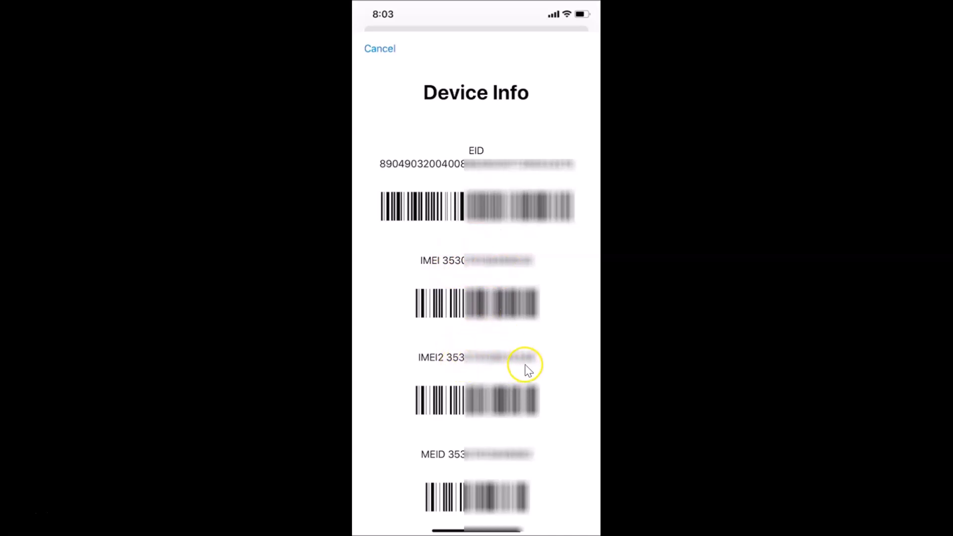
pyautogui.moveTo(478, 457)
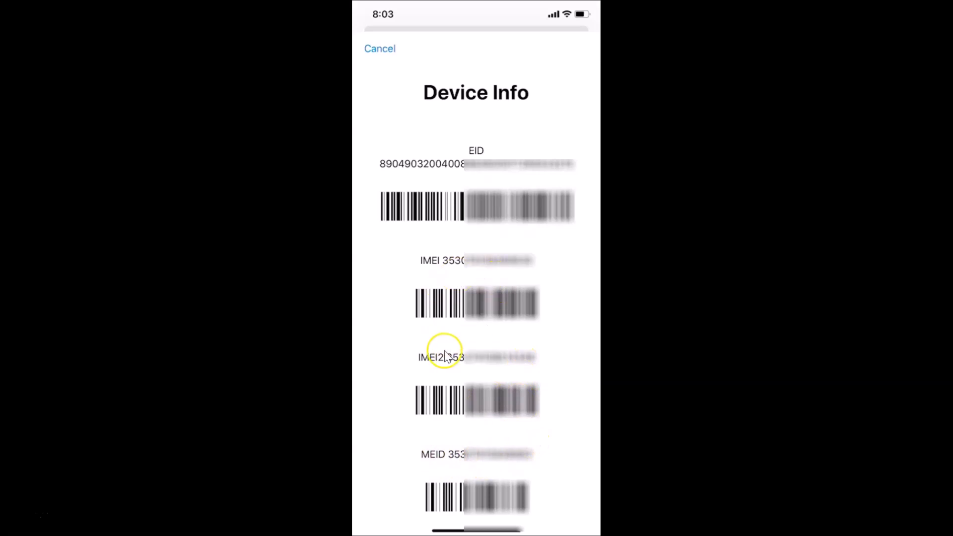
pyautogui.moveTo(486, 106)
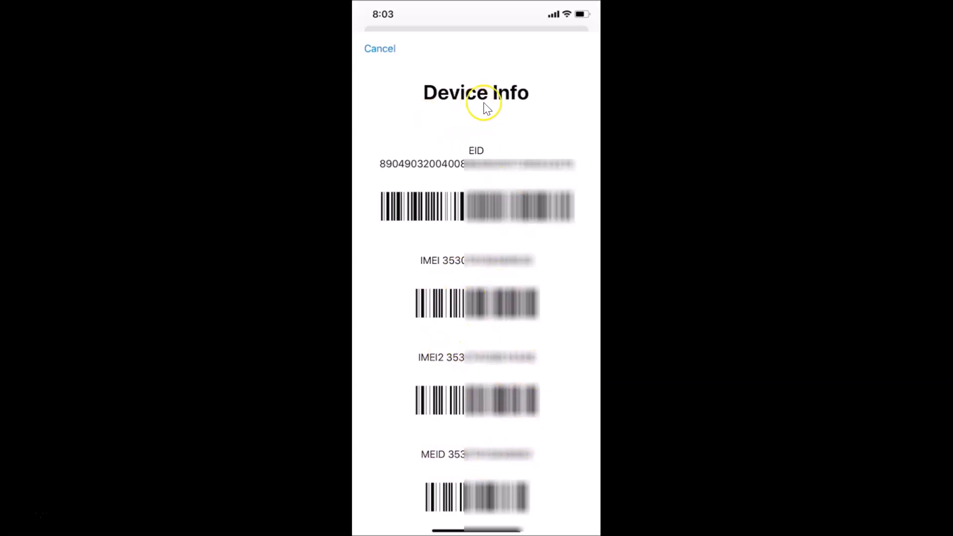
pyautogui.moveTo(381, 54)
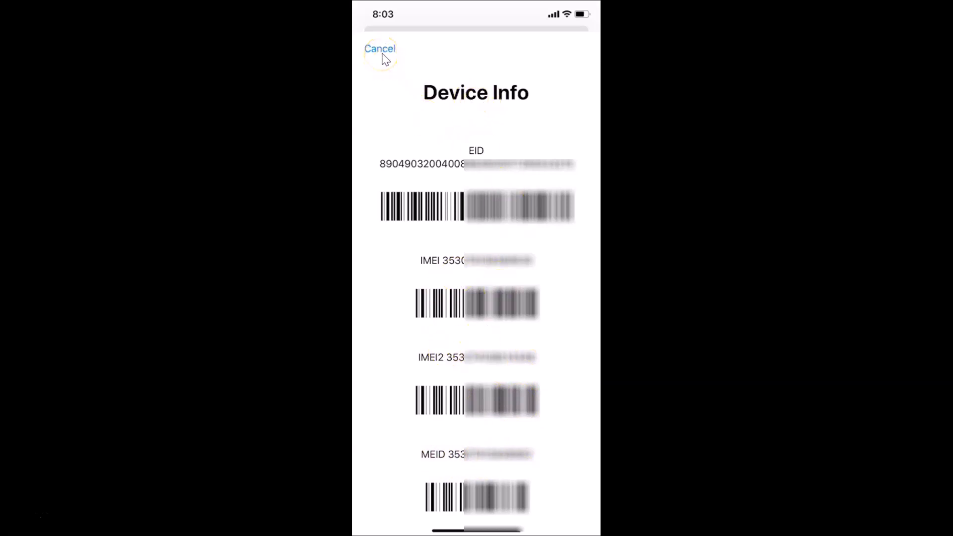
# Dismiss the Device Info sheet listing EID, IMEI, IMEI2 and MEID with Cancel.
pyautogui.click(380, 49)
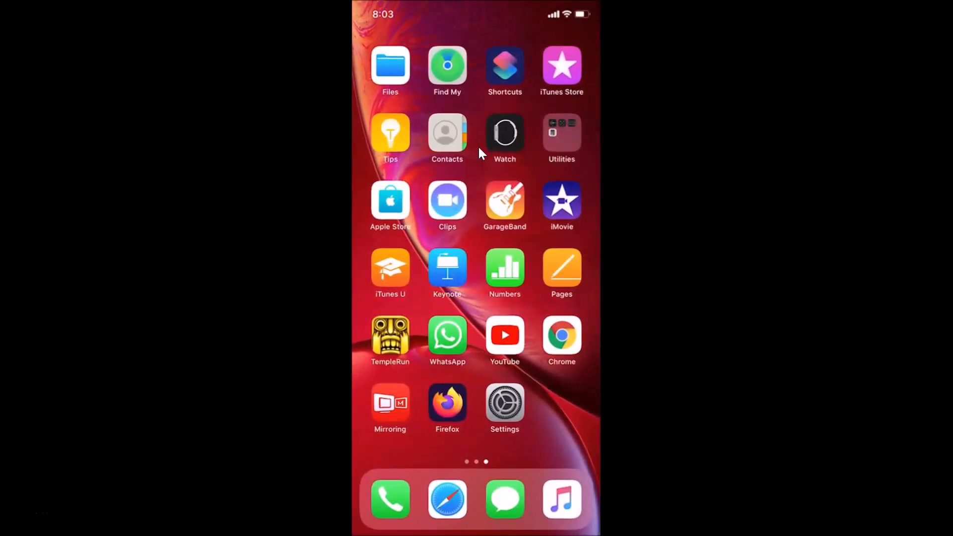
pyautogui.moveTo(426, 185)
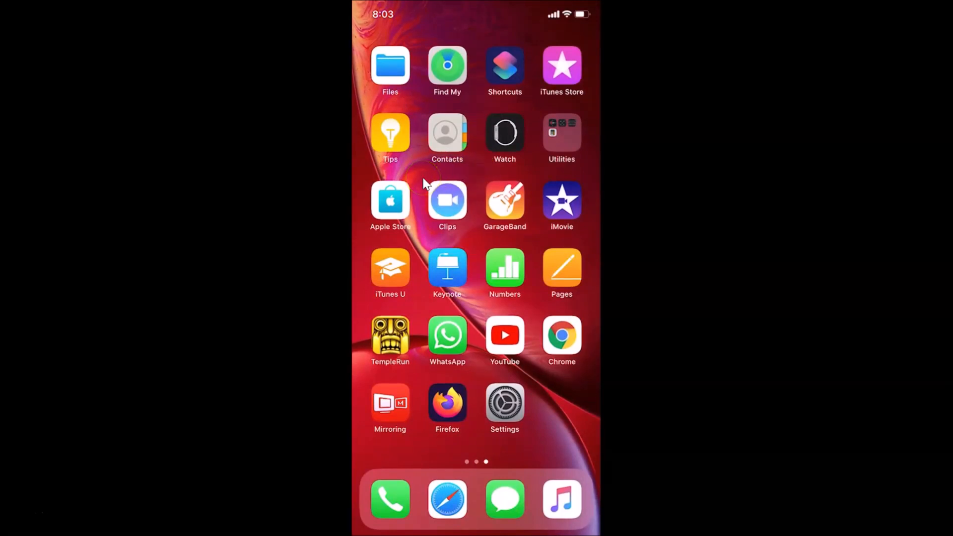